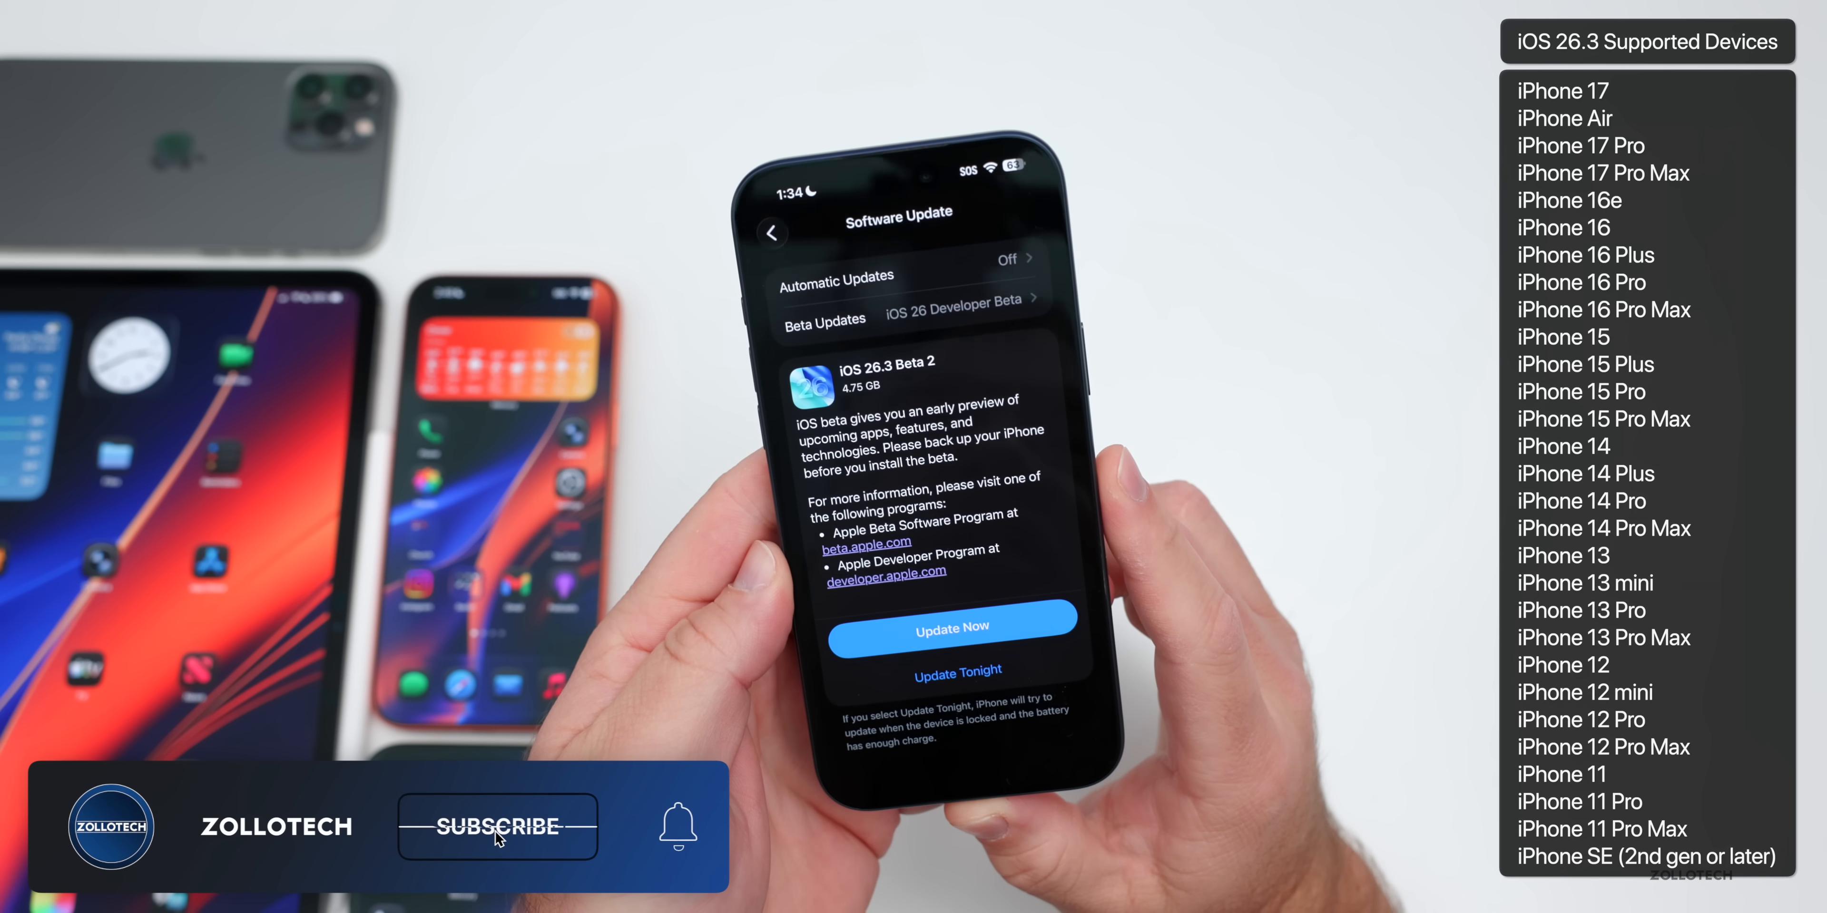
left_click(497, 826)
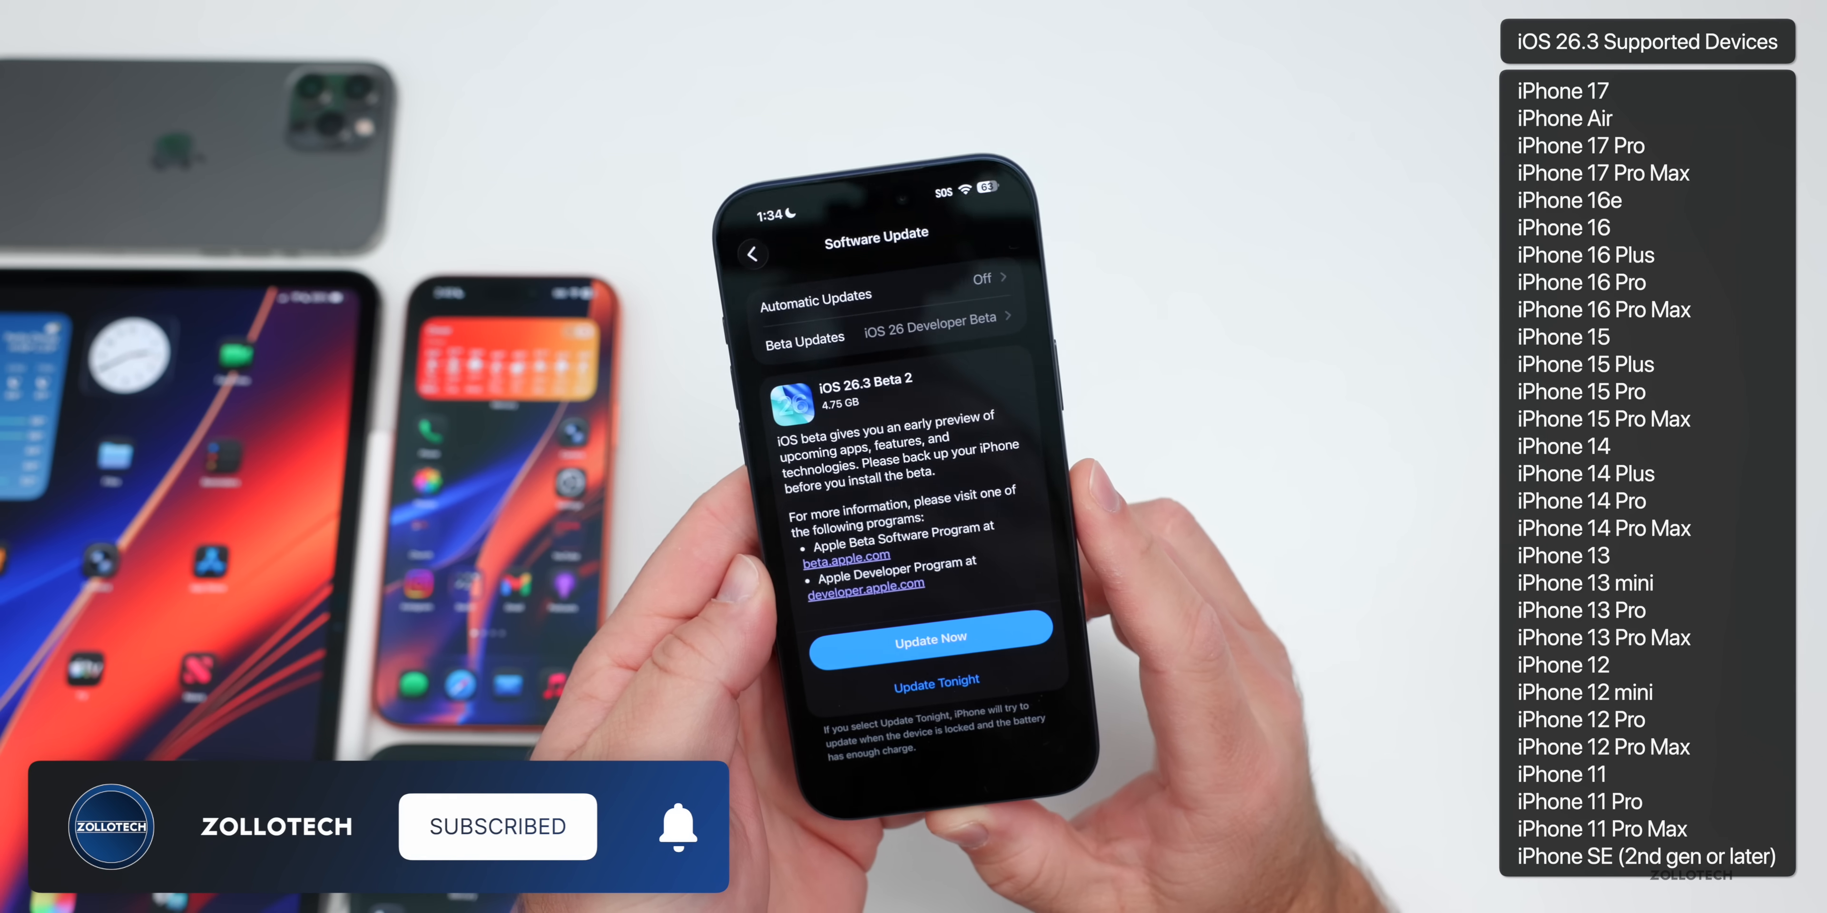
scroll("down", 3)
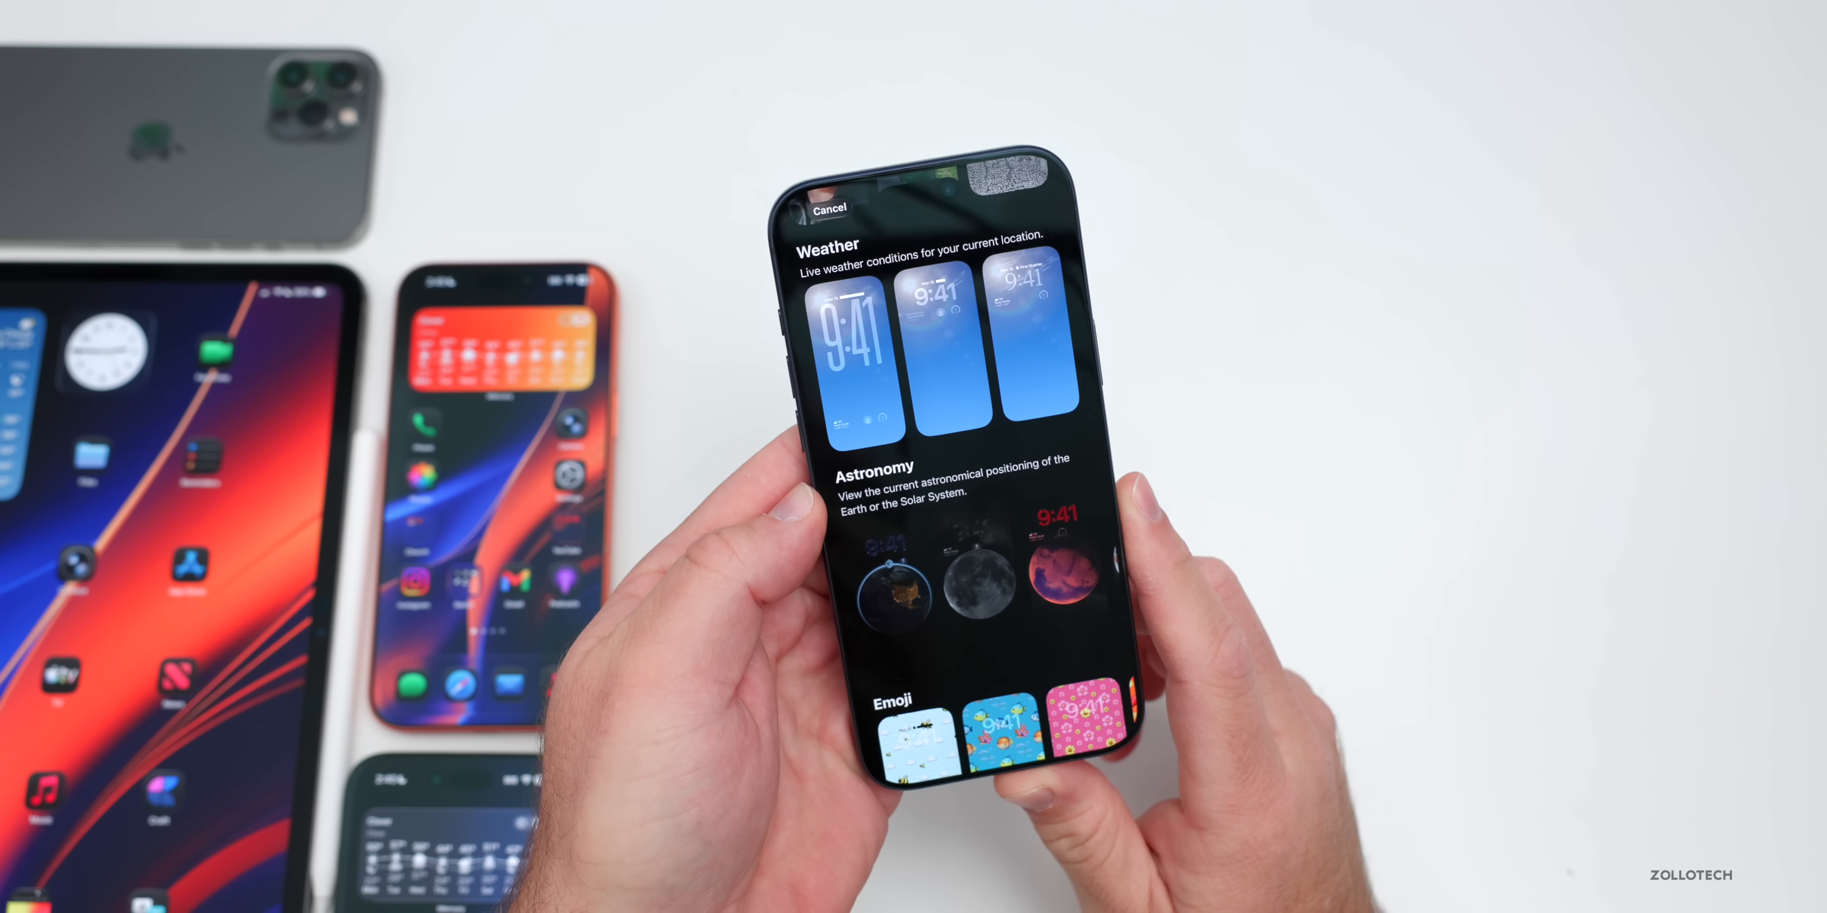
scroll("down", 3)
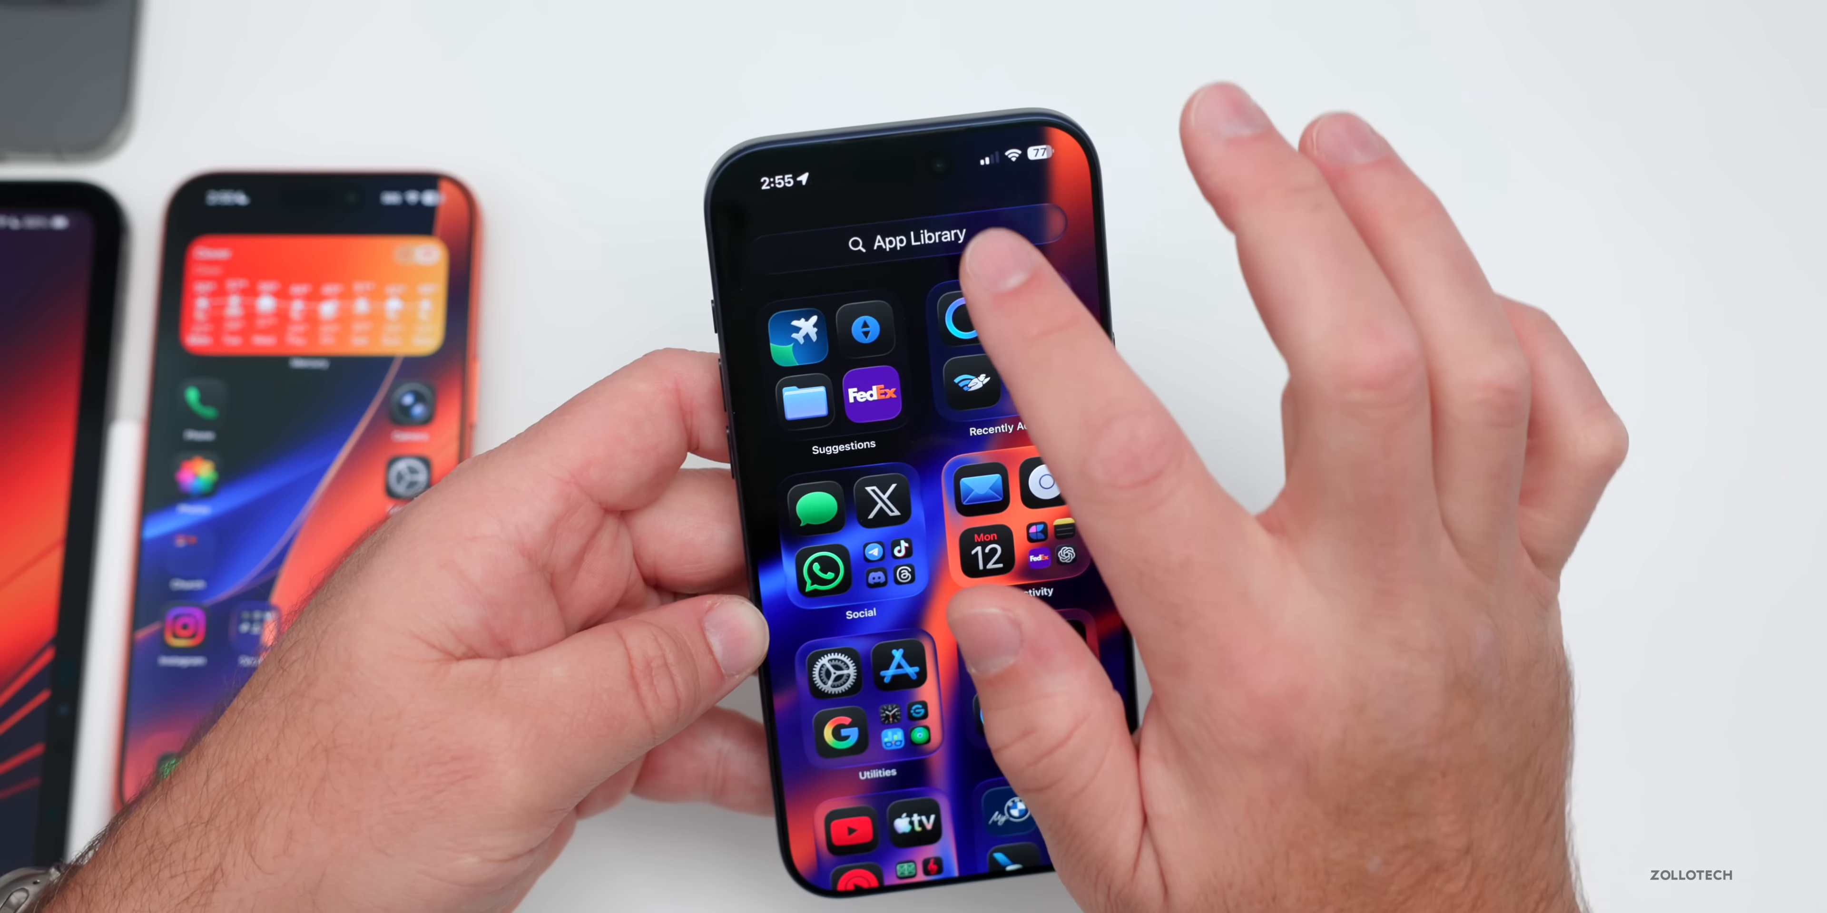
left_click(917, 241)
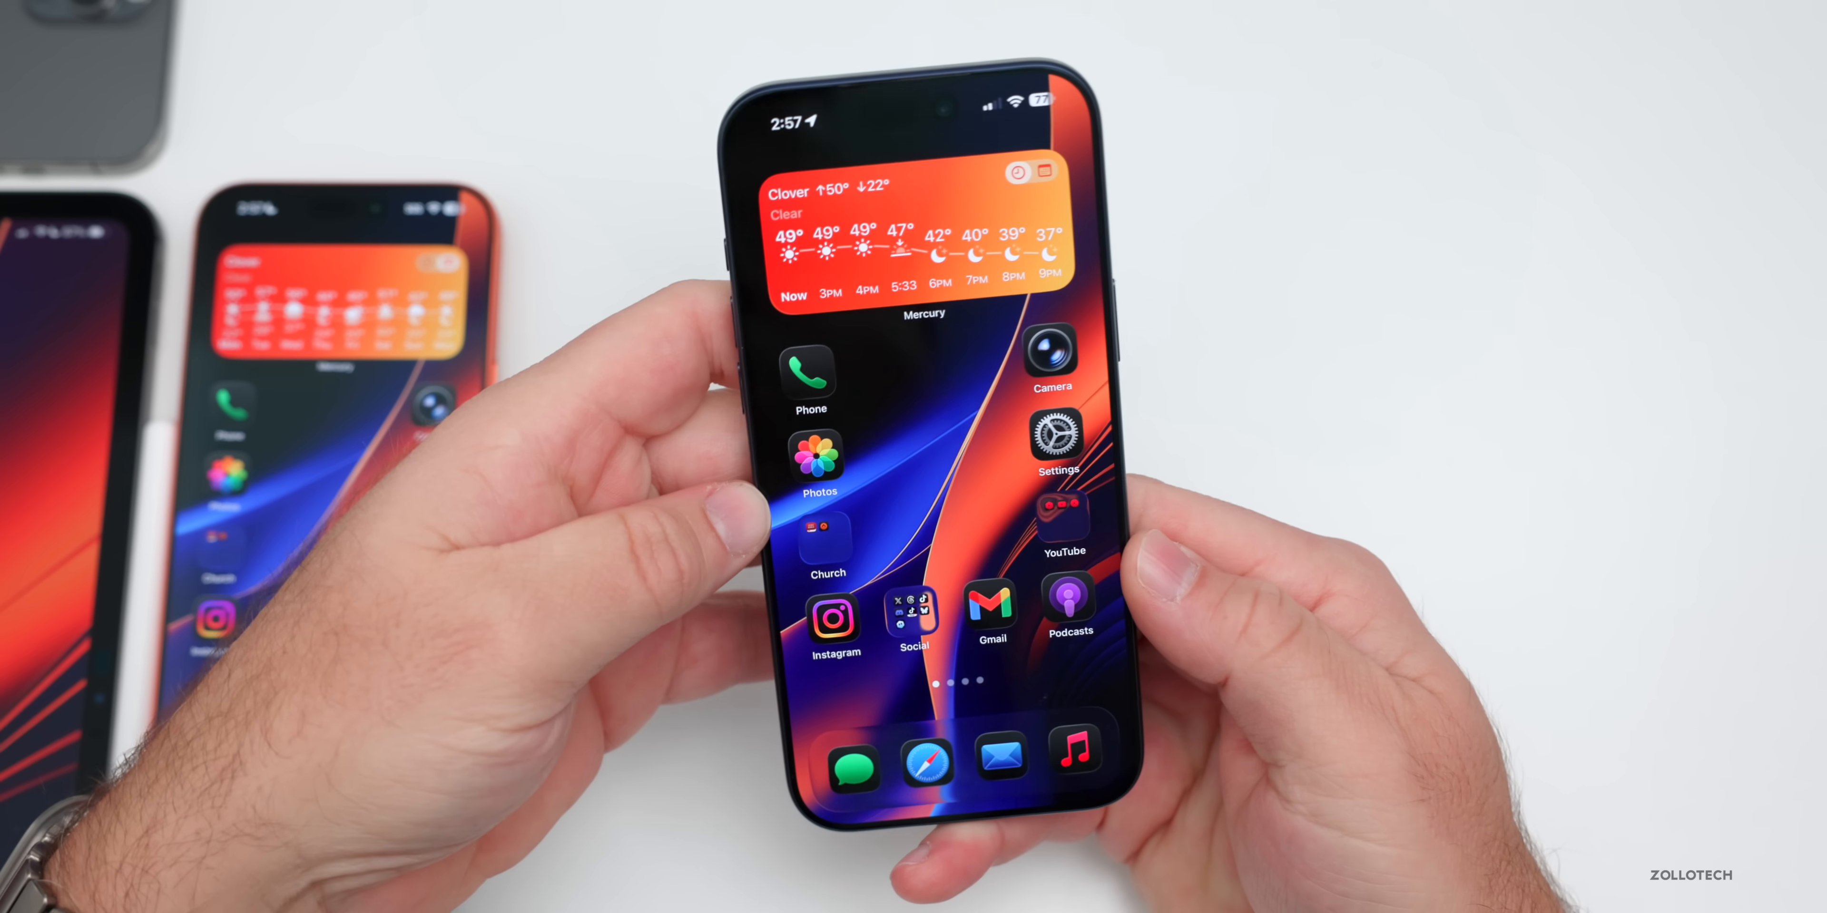
left_click(1055, 437)
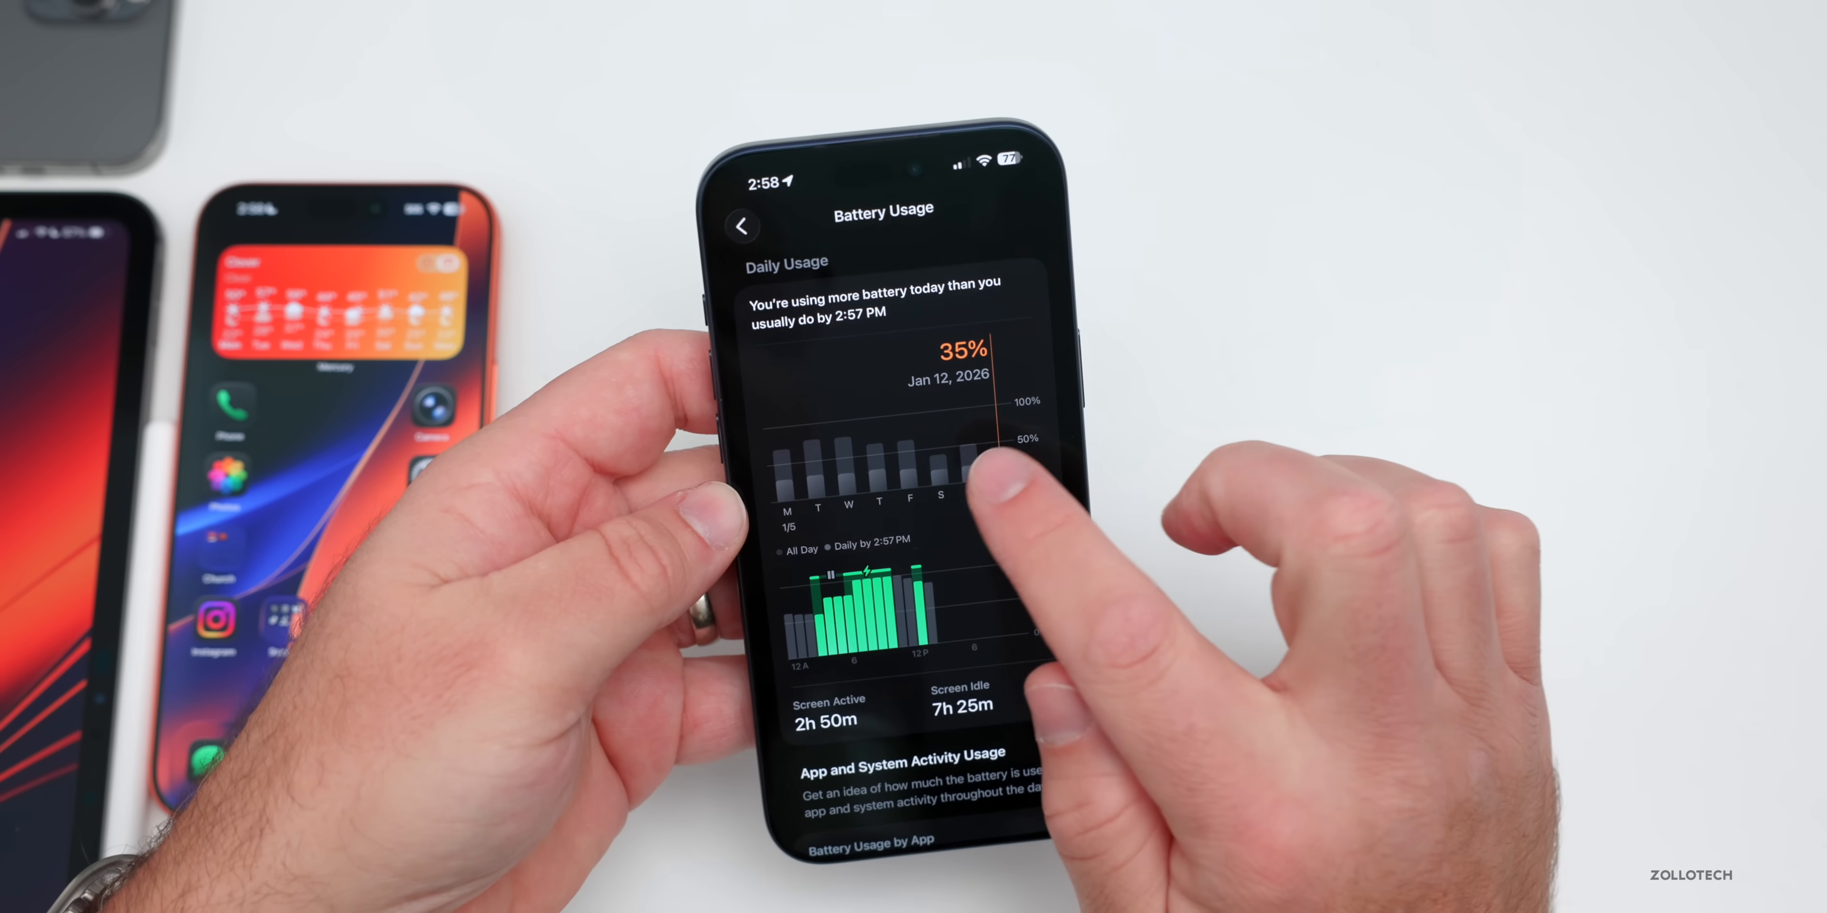
left_click(897, 466)
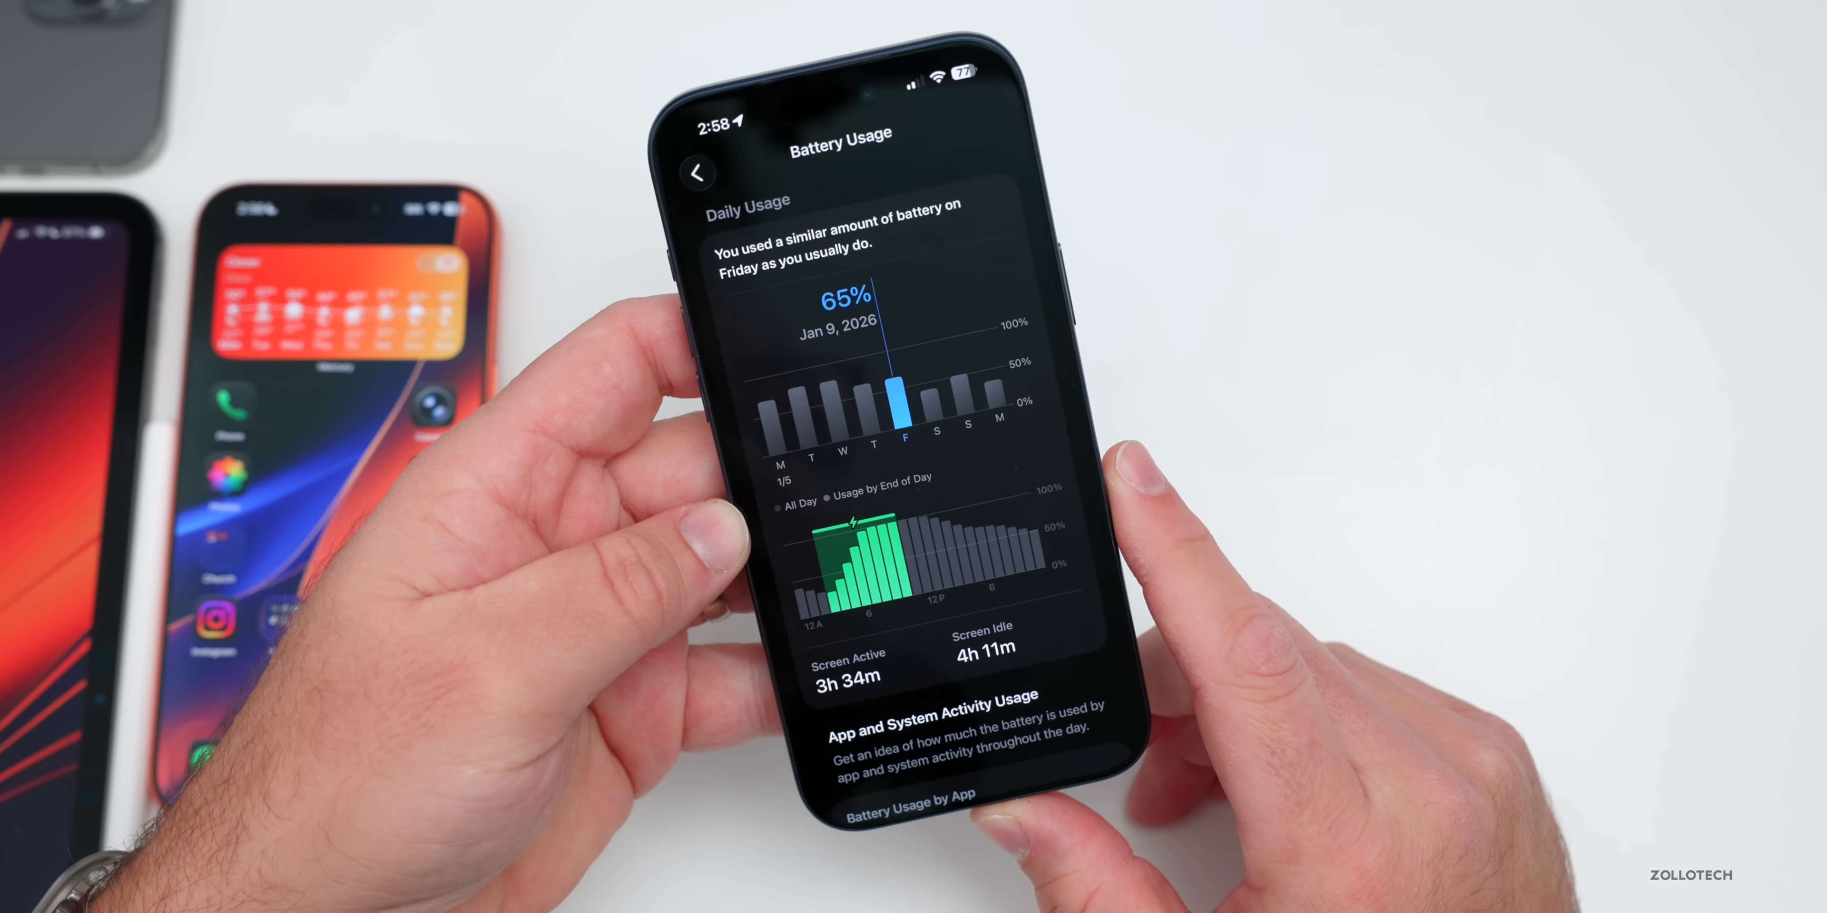
left_click(996, 402)
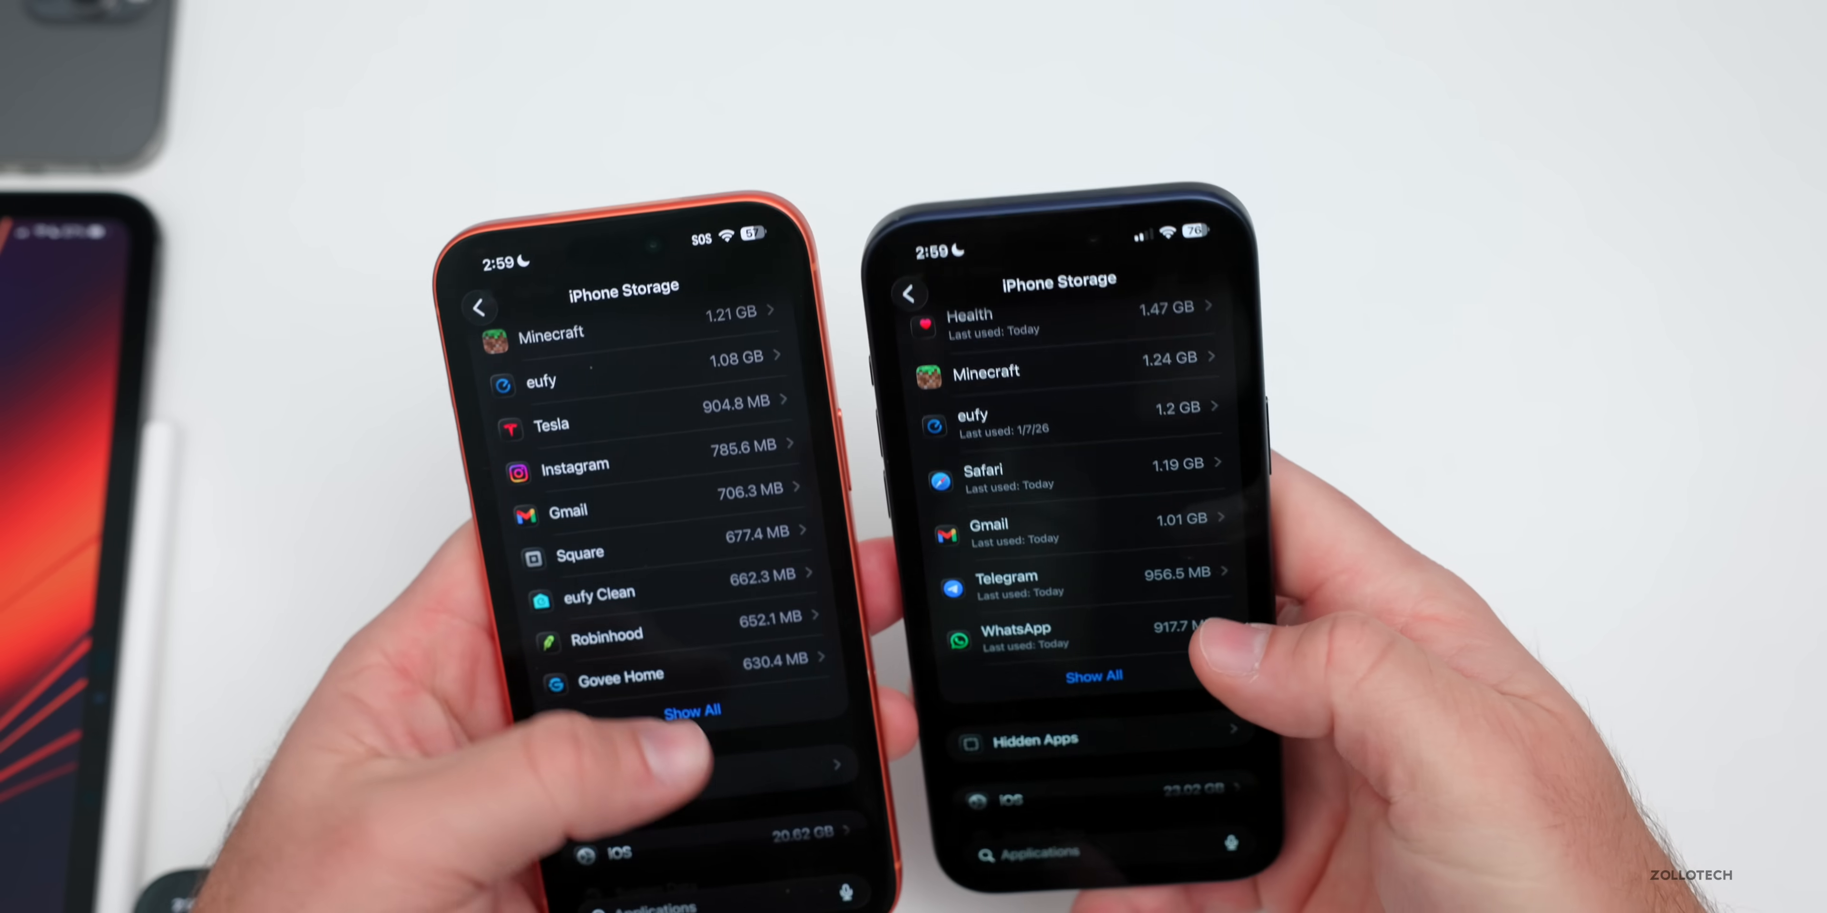
scroll("down", 3)
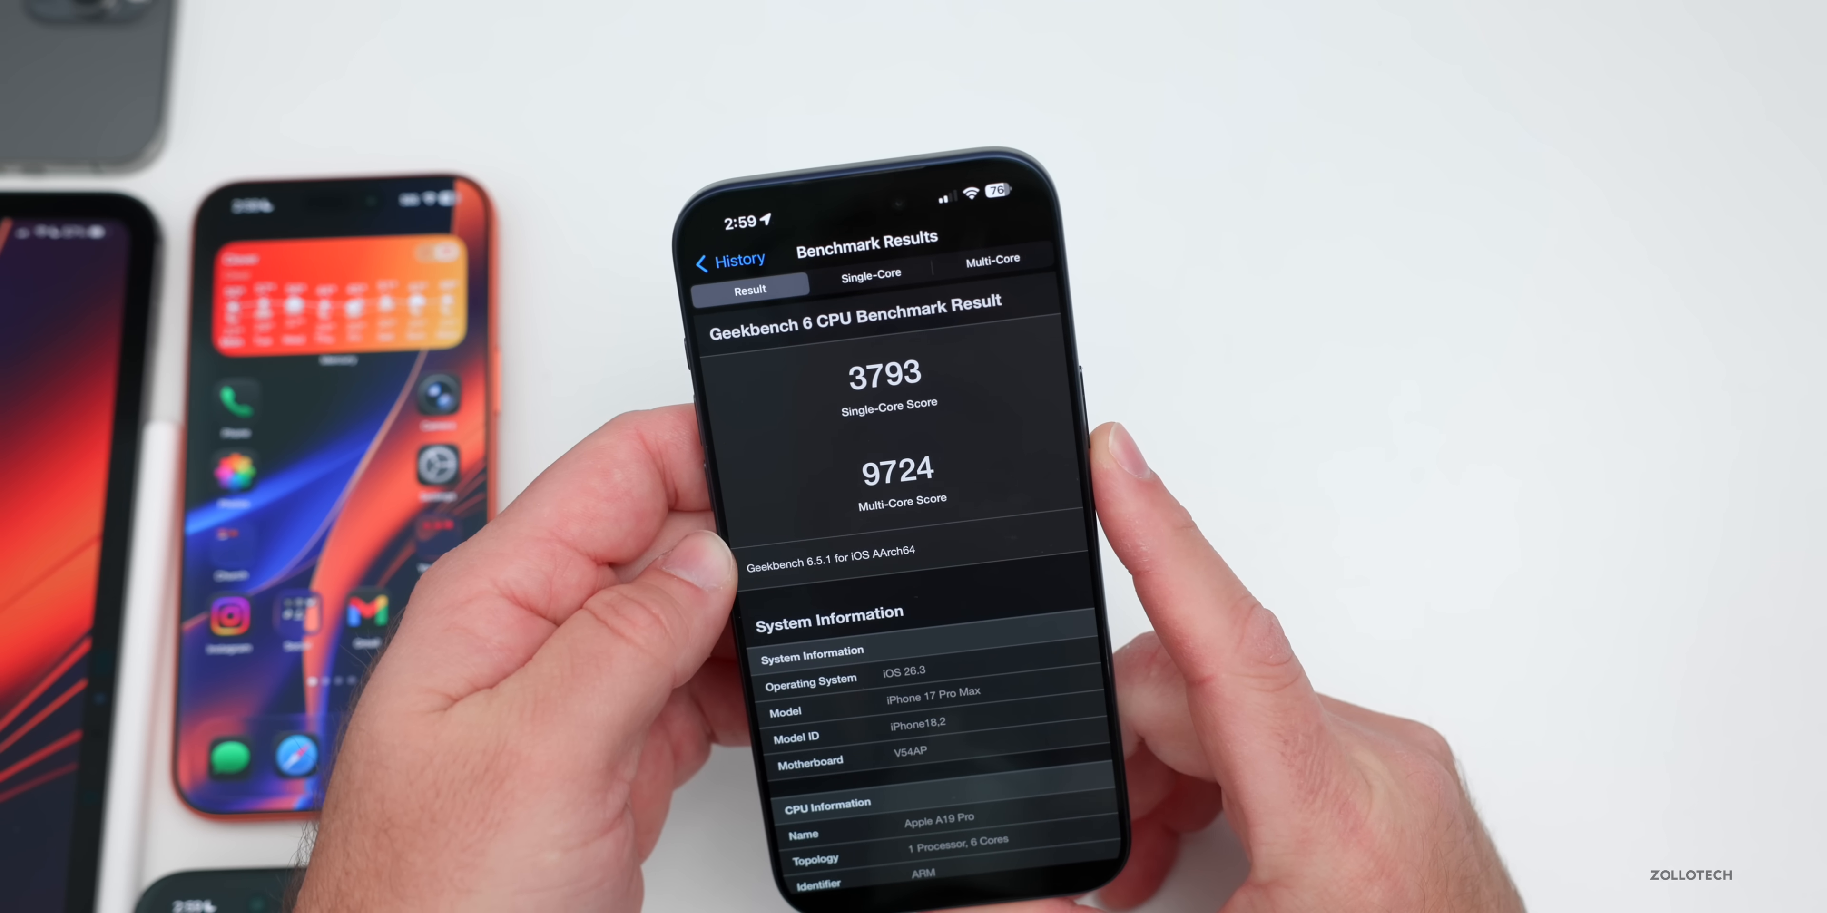
left_click(728, 258)
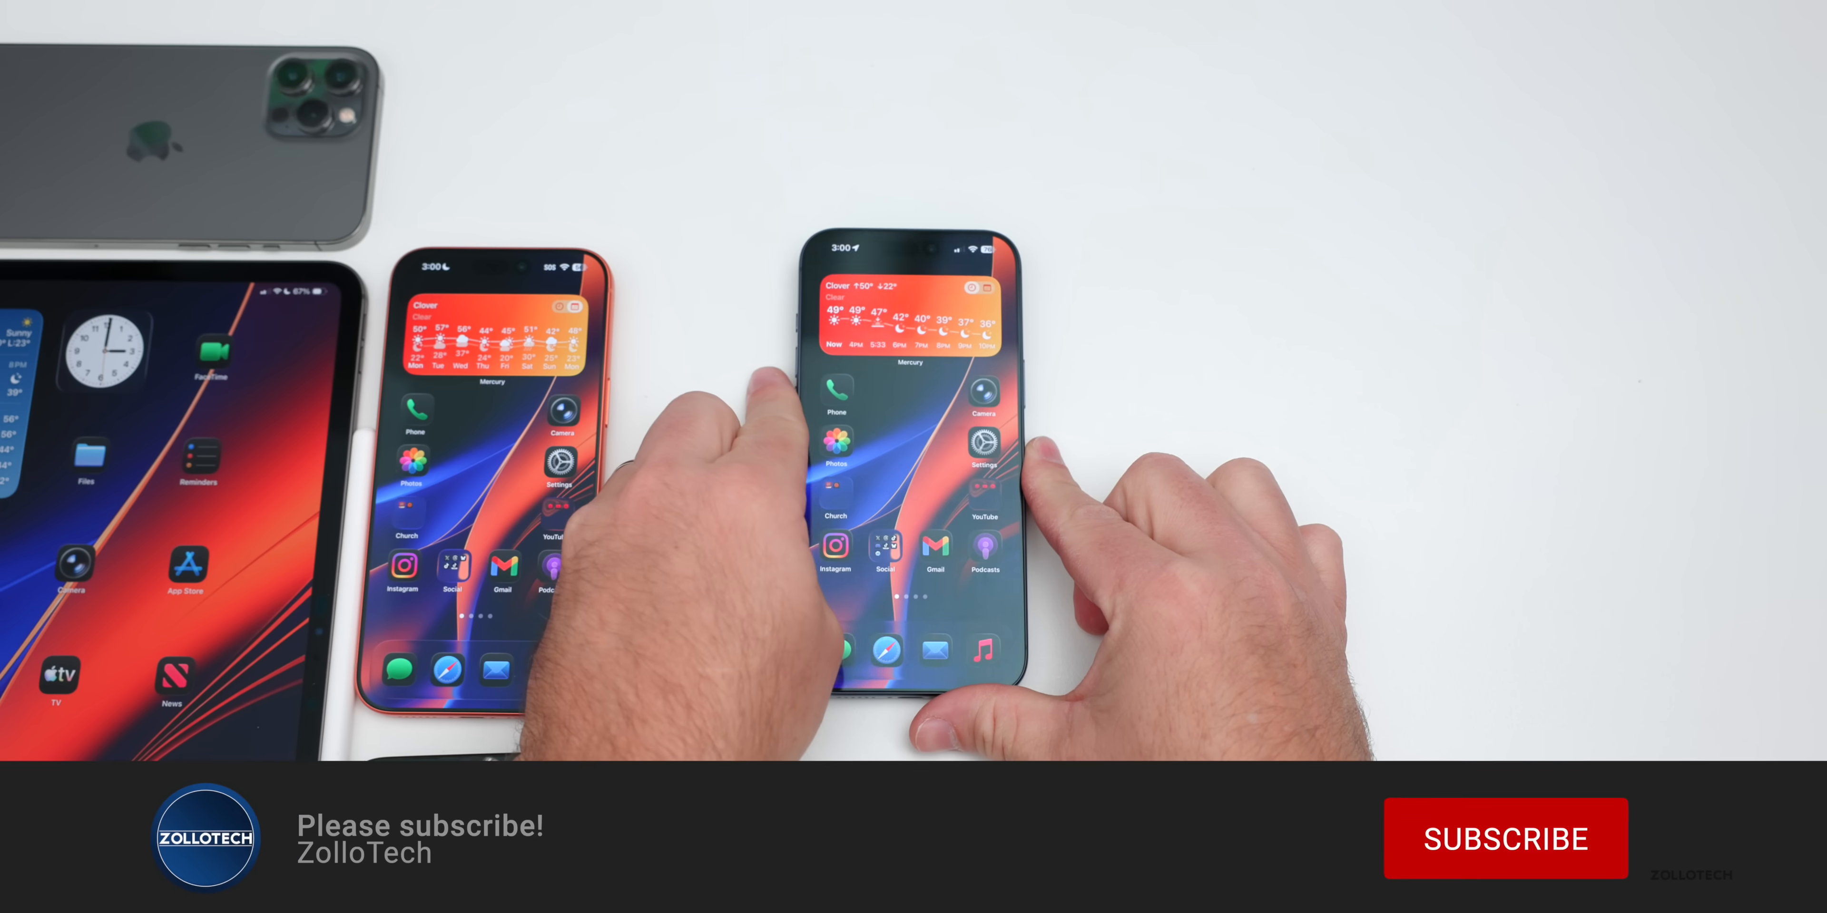
left_click(1504, 839)
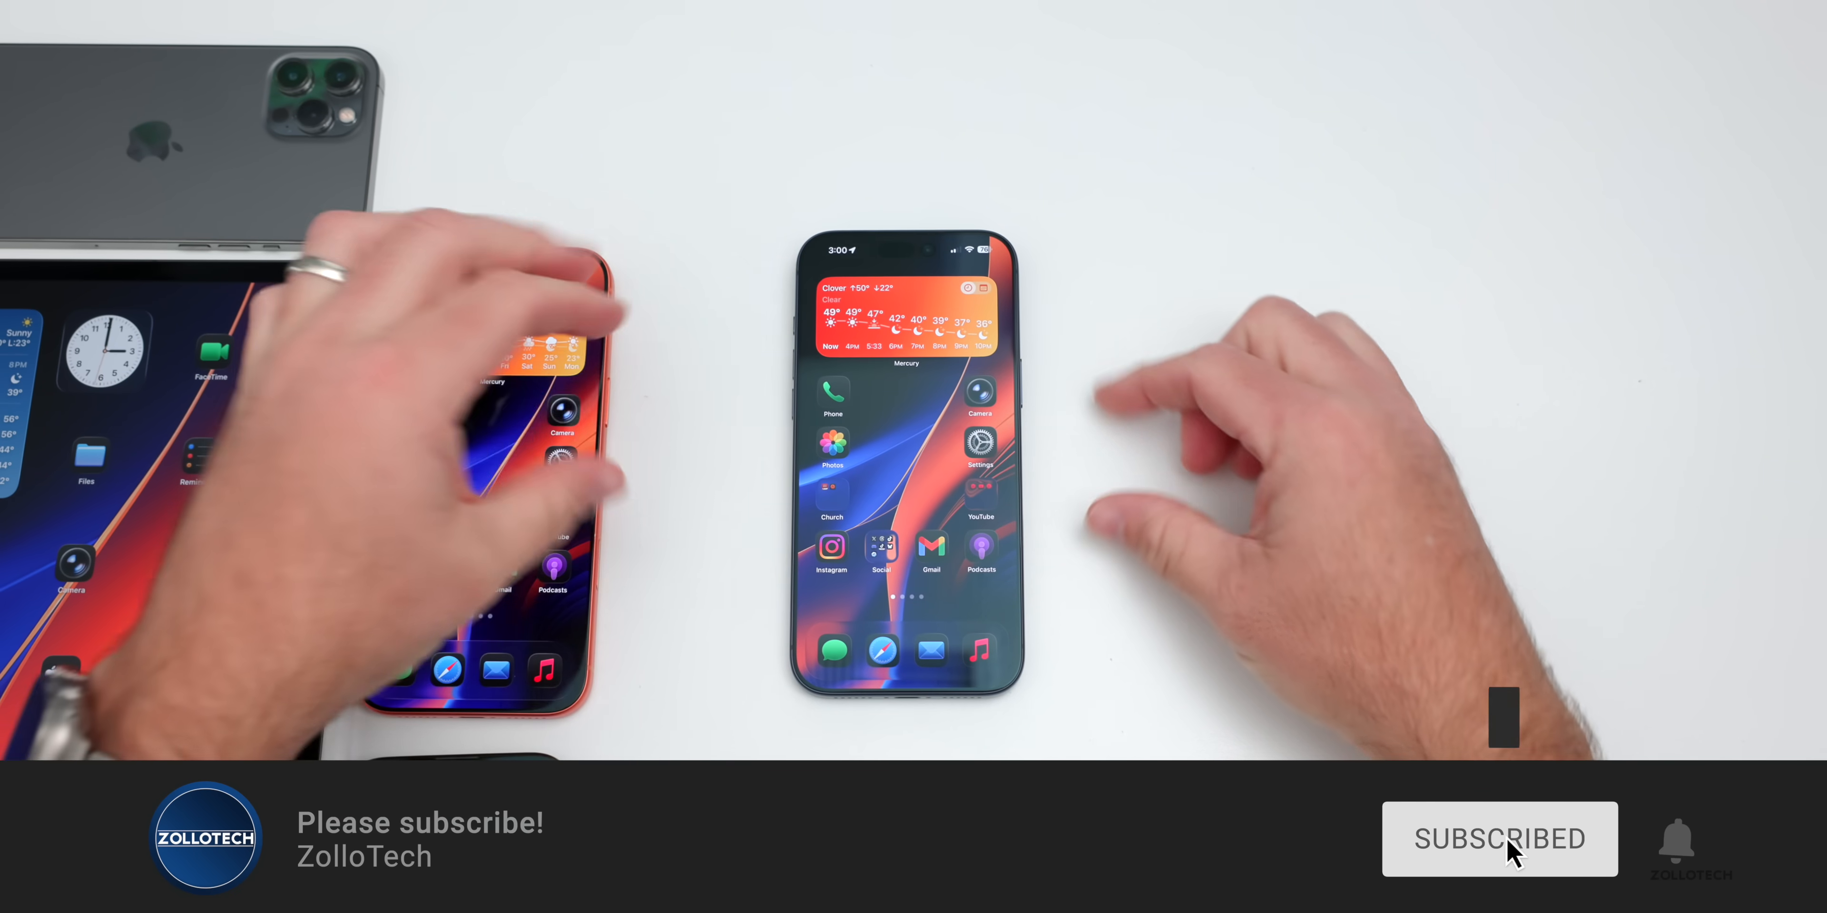